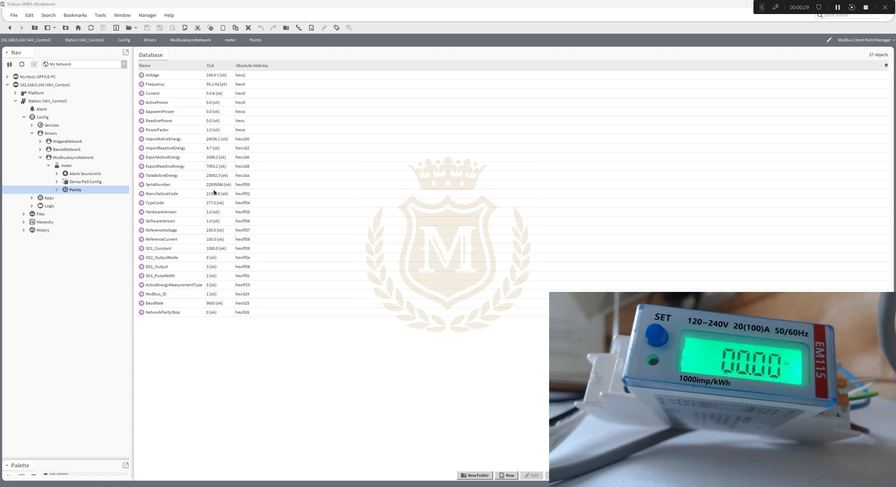
Show the meter's Points as a Wire Sheet via the Nav tree context menu
click(162, 176)
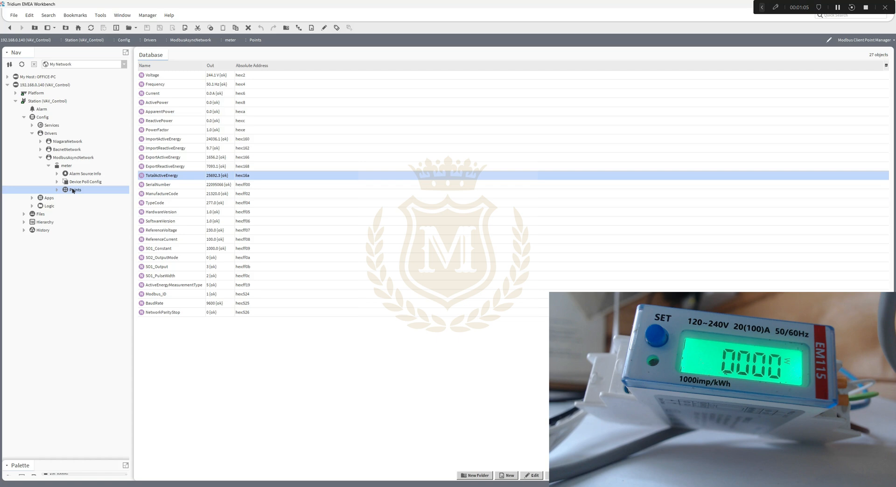
right_click(73, 189)
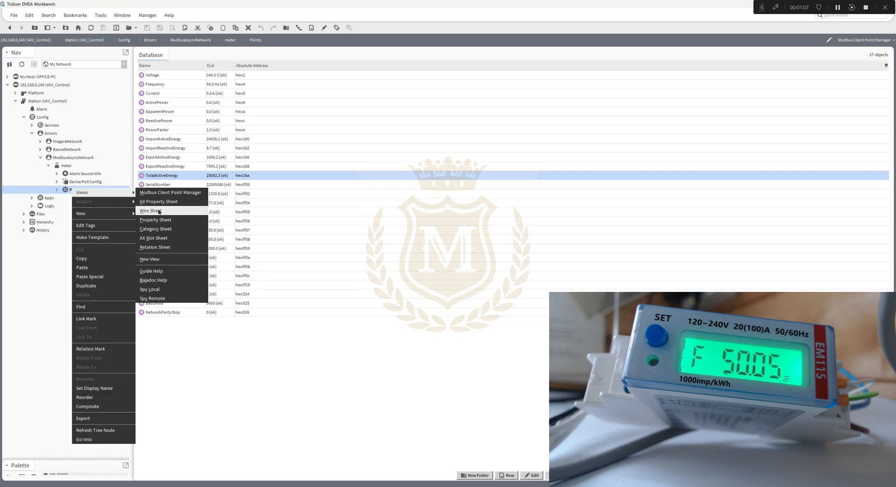
click(150, 211)
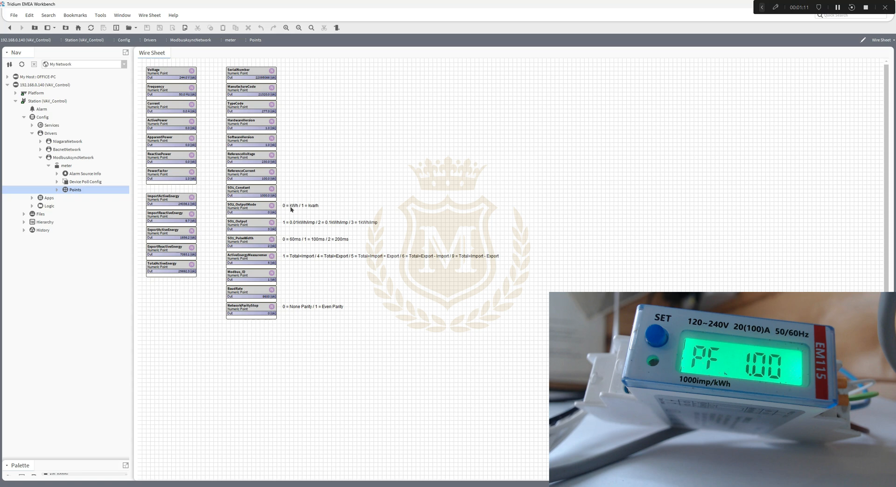
Show the SO2_OutputMode point's property sheet with its Modbus address and data type
click(250, 205)
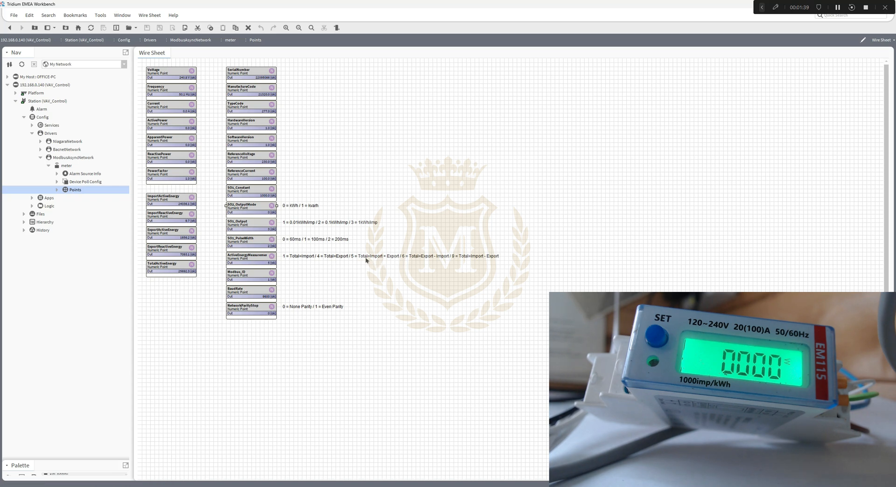
mouse_move(398, 261)
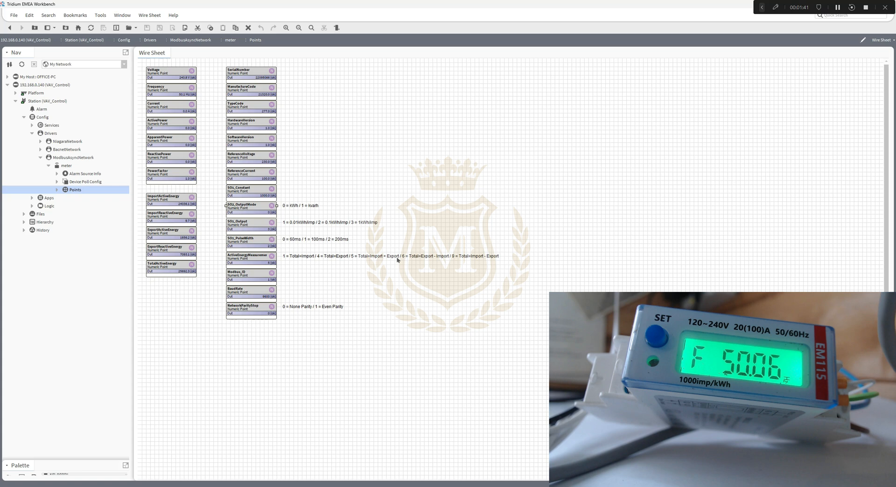
click(391, 256)
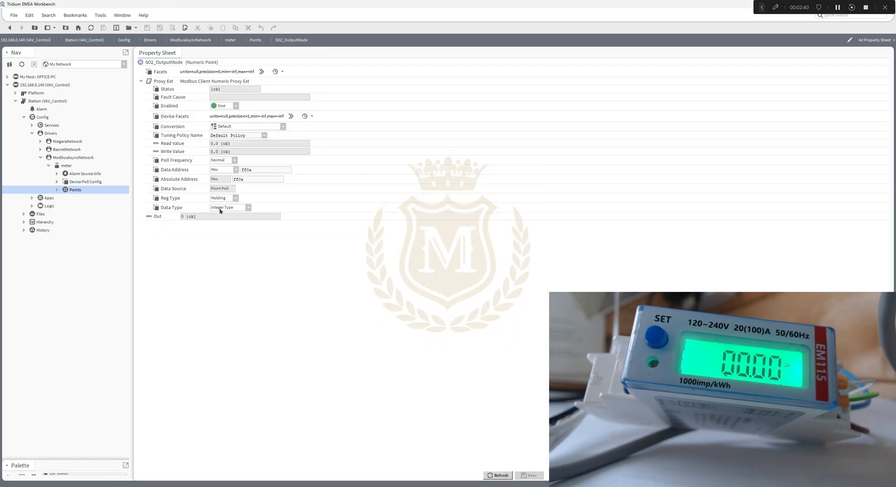
Review the Data Type choices for SO2_OutputMode and keep it as Integer Type
click(247, 207)
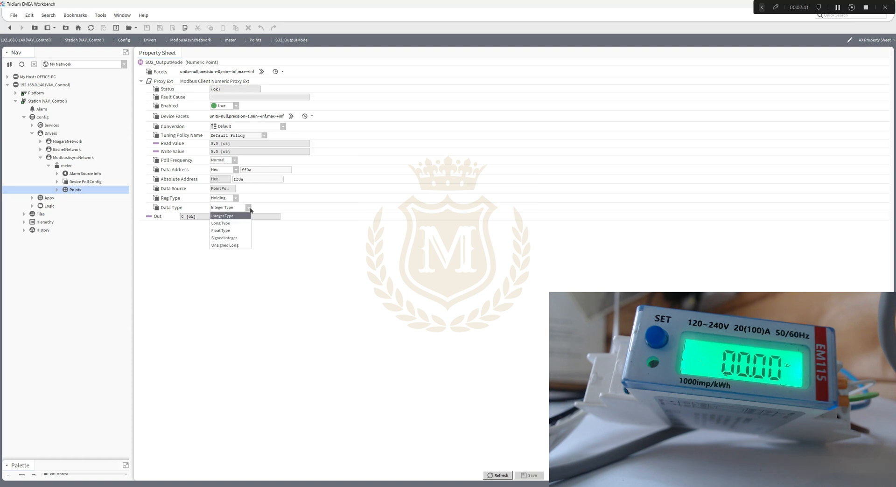
click(222, 216)
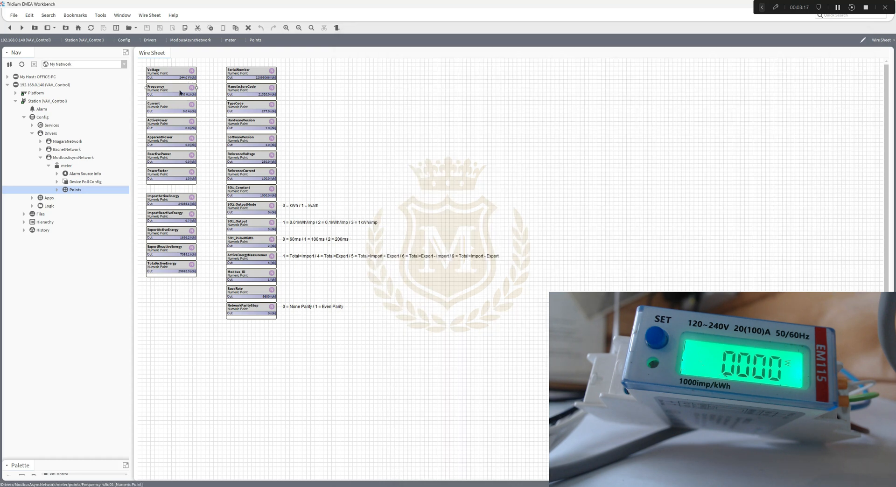
double_click(155, 89)
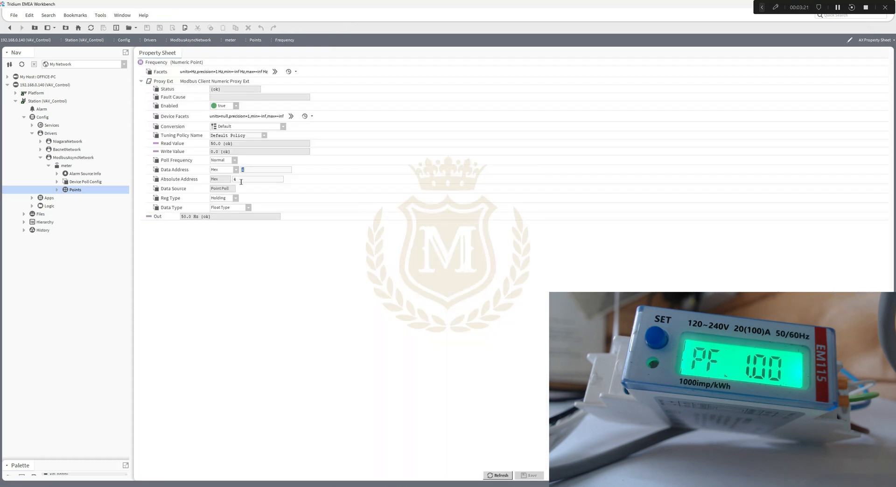
click(248, 207)
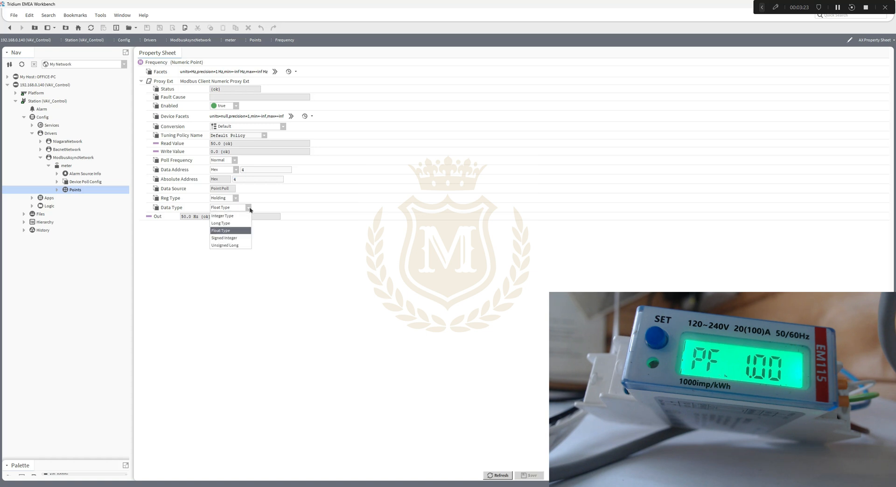
click(220, 230)
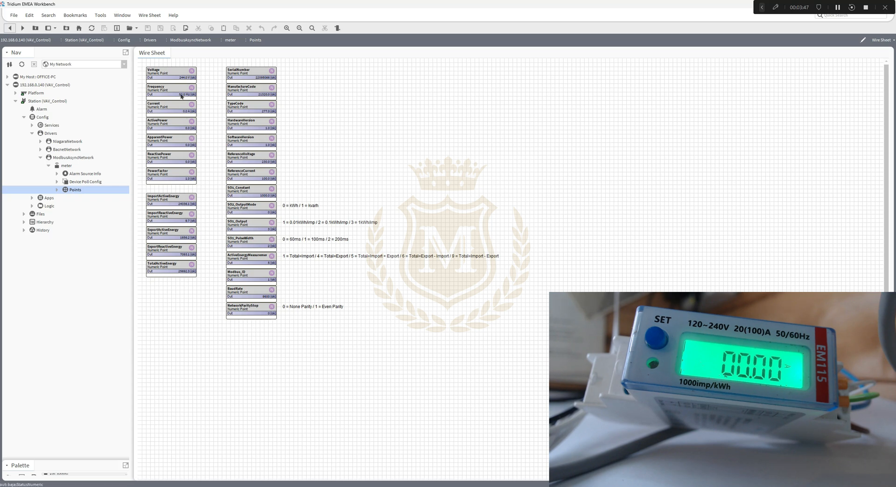
mouse_move(198, 296)
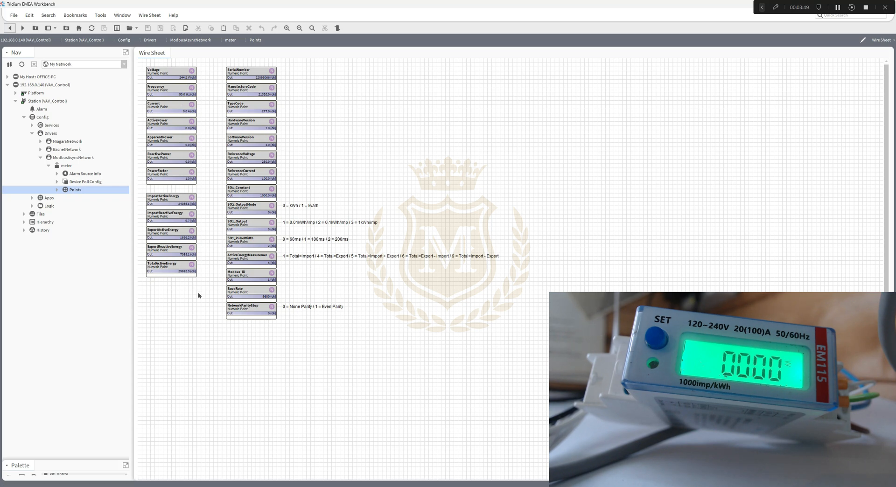